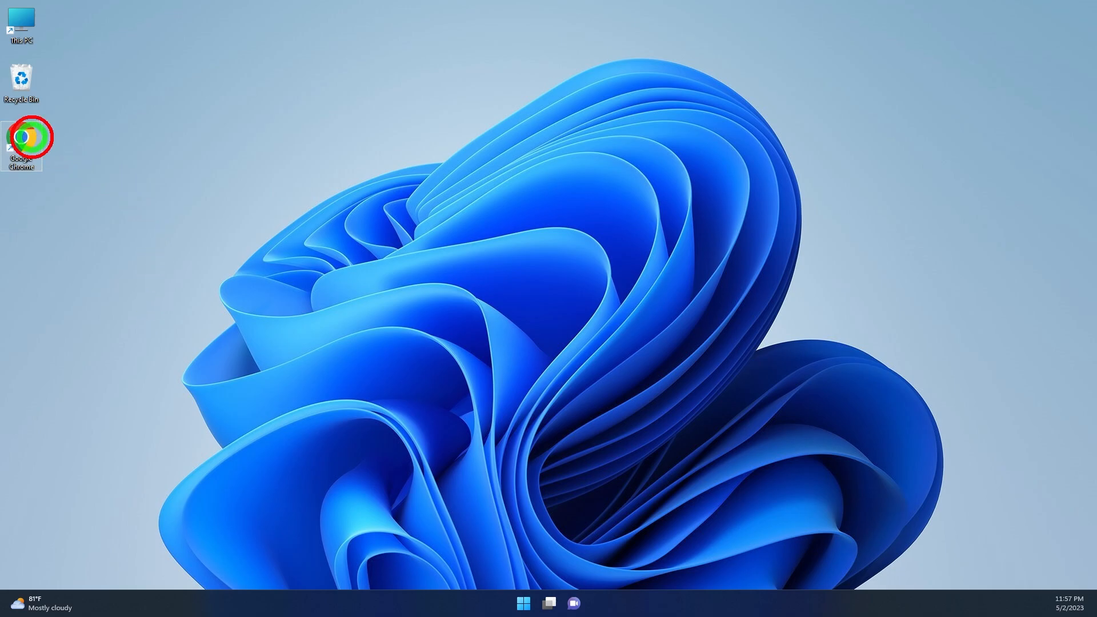
- Launch Chrome, search Google for 'facebook', and open the 'Facebook - log in or sign up' result
double_click(21, 136)
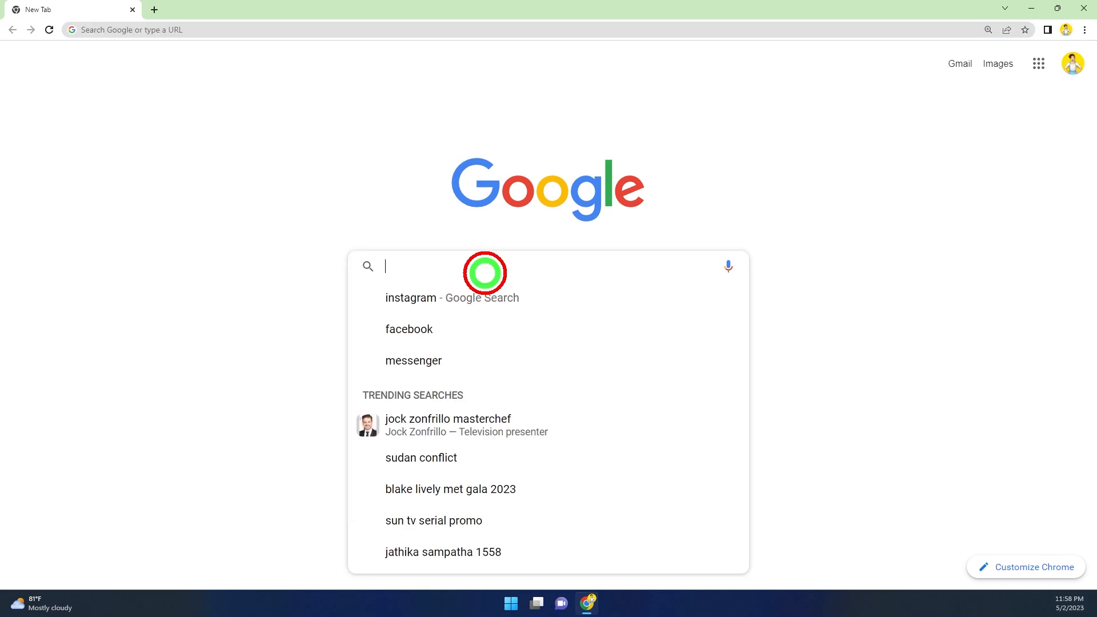
mouse_move(412, 329)
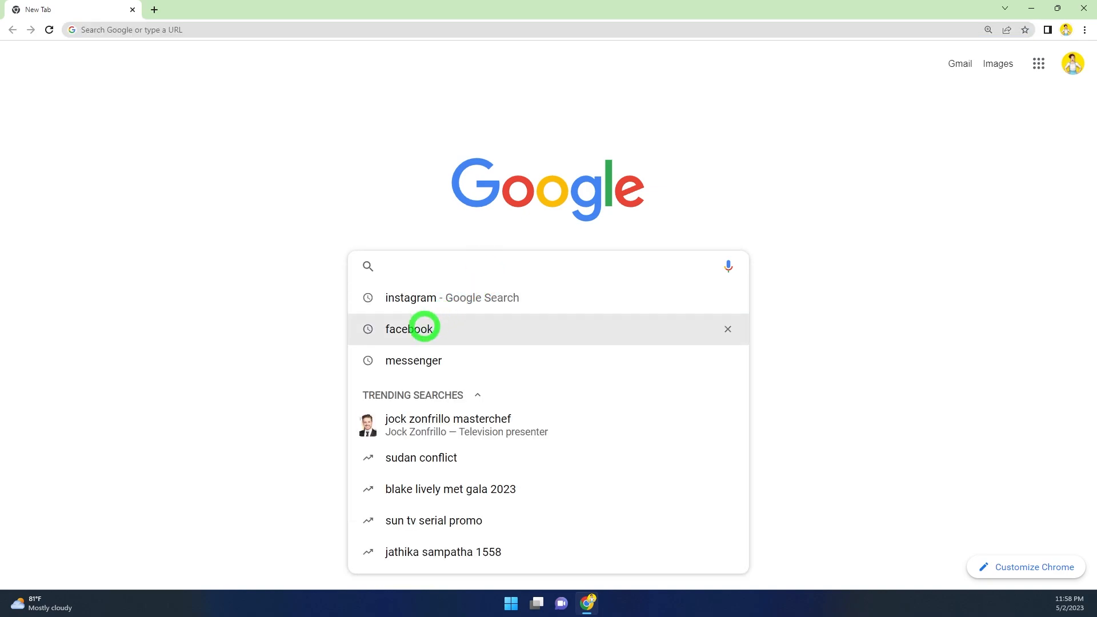
click(409, 329)
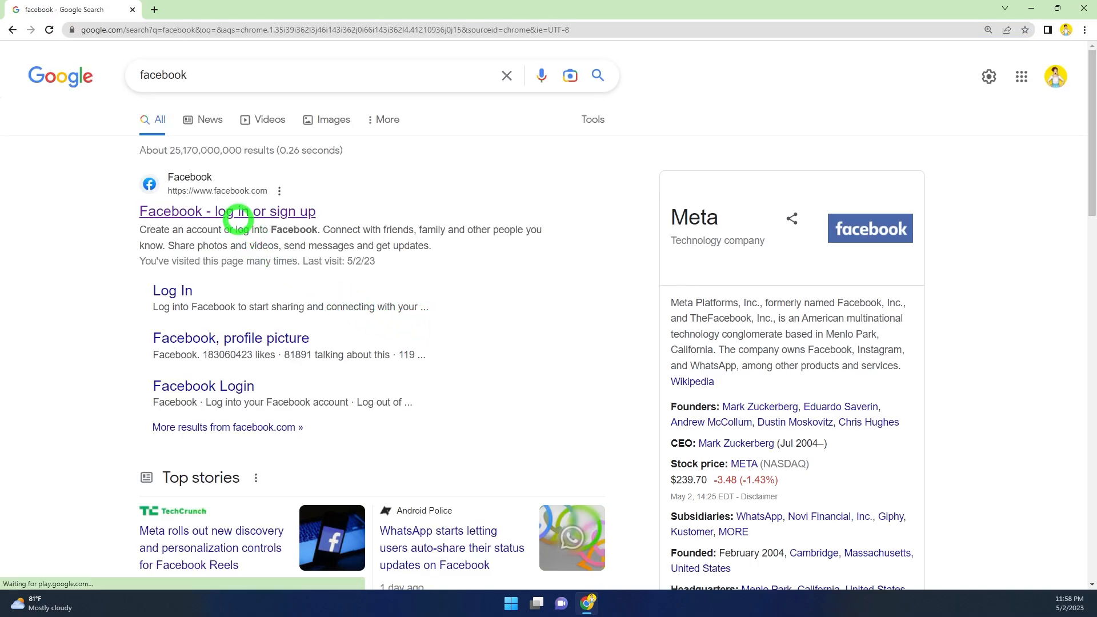
click(227, 211)
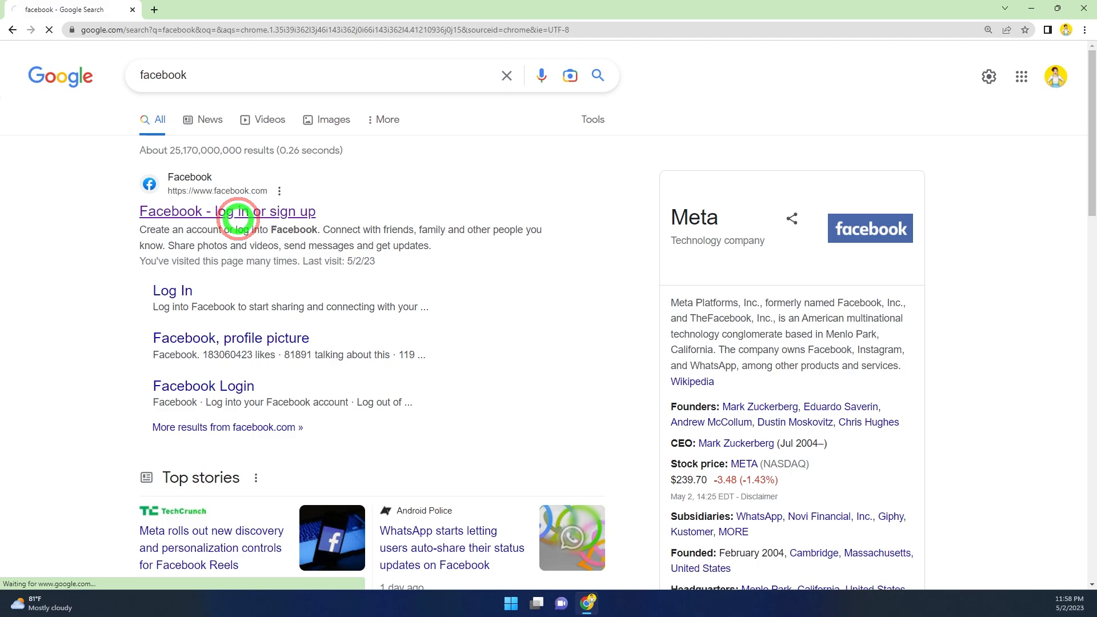
- Open Facebook Settings from the profile menu via Settings & privacy
click(227, 210)
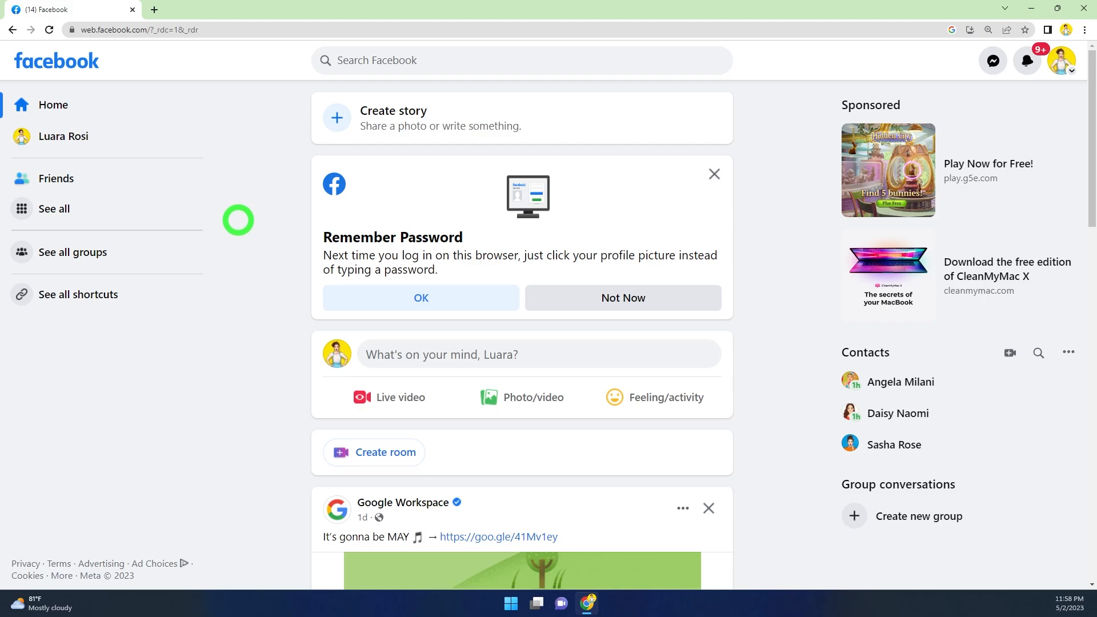
mouse_move(952, 87)
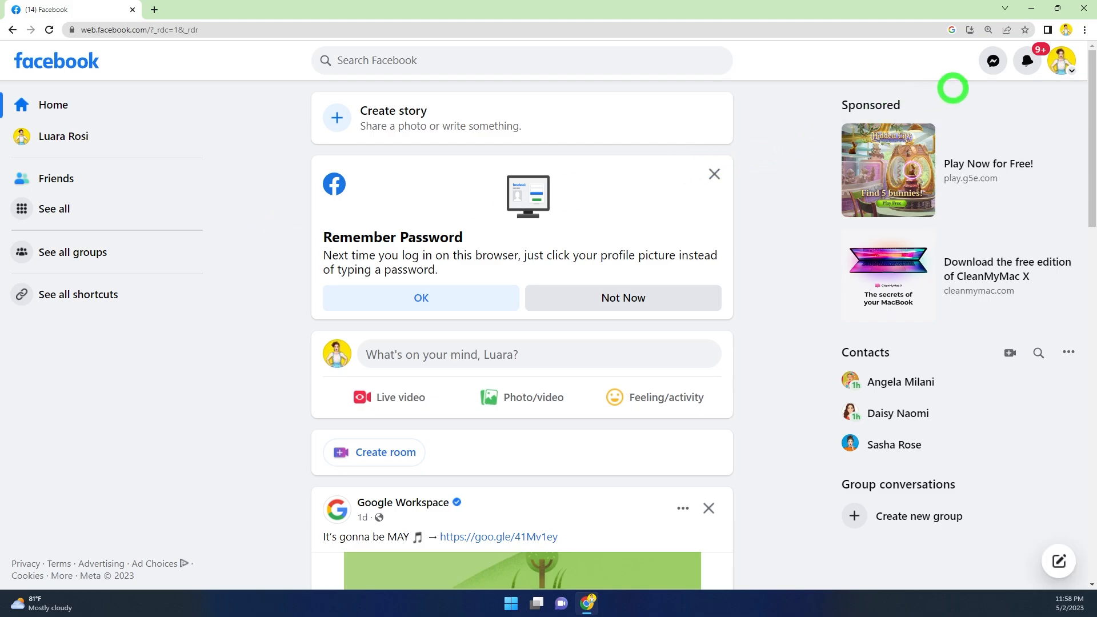
mouse_move(1062, 60)
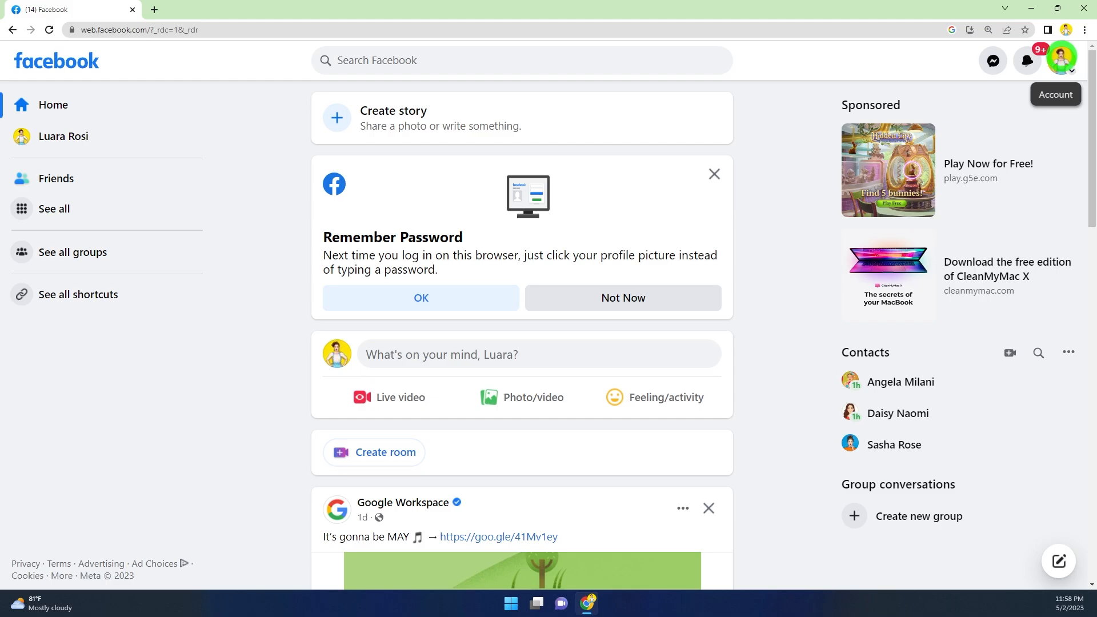
click(1061, 60)
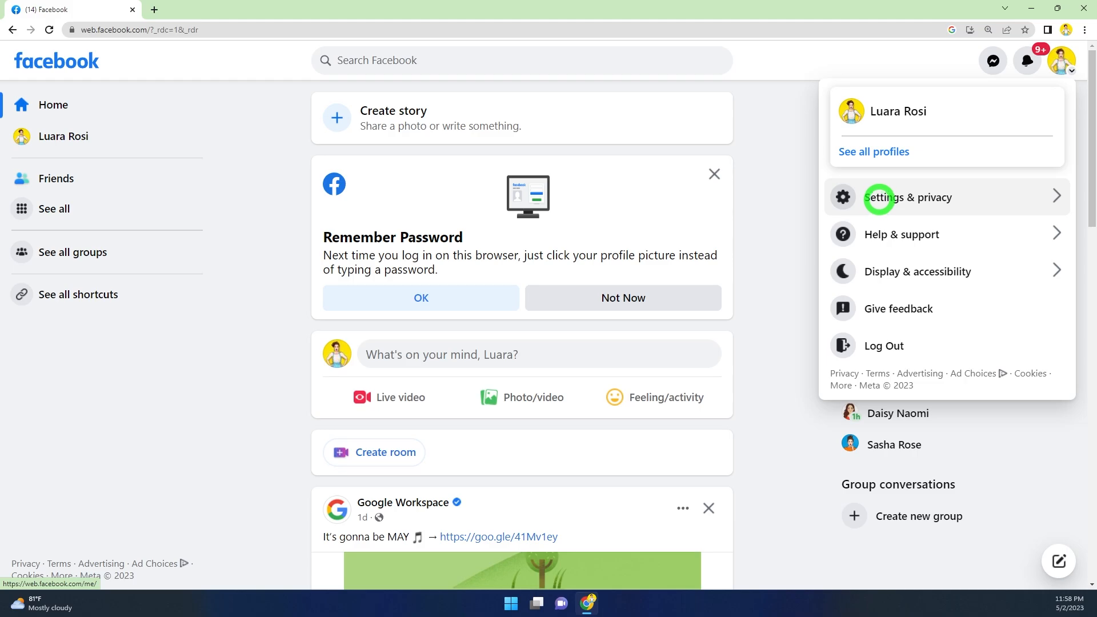
click(909, 197)
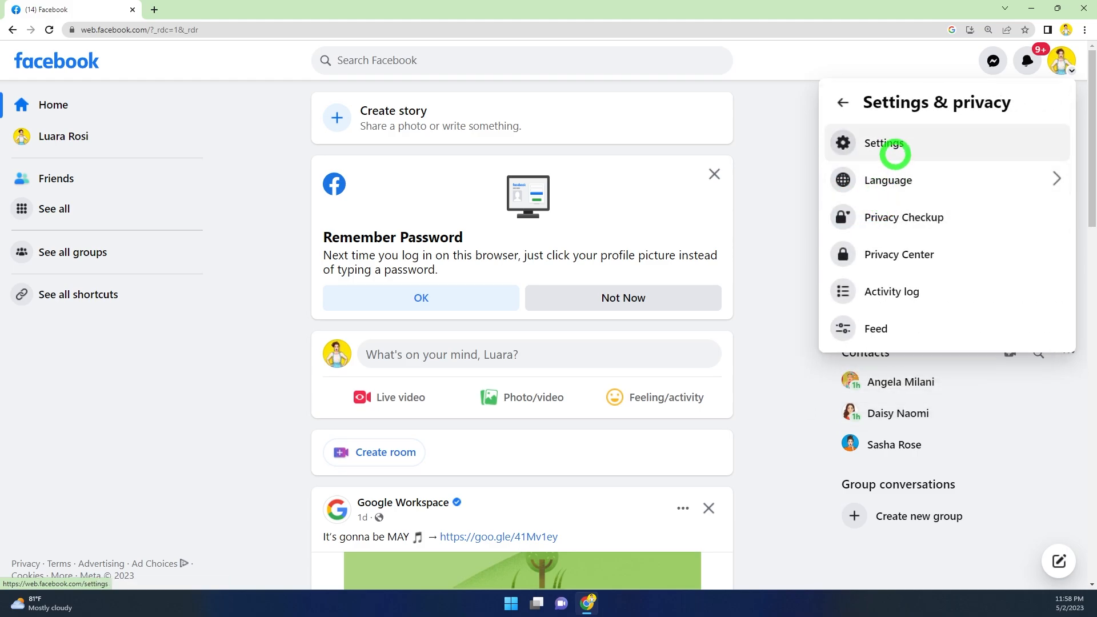
click(885, 143)
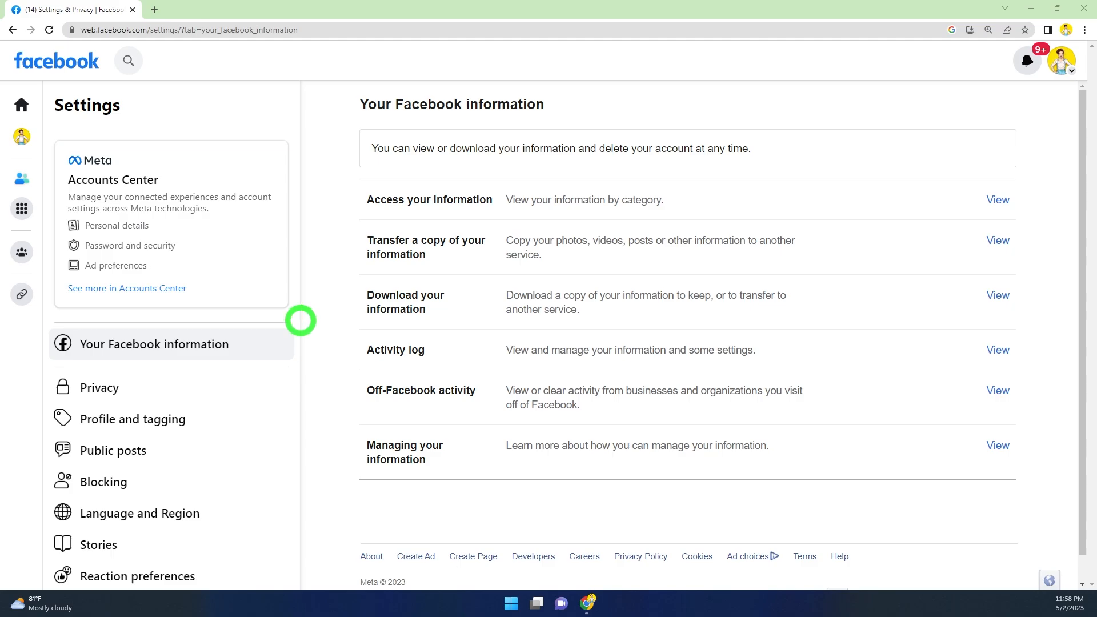
mouse_move(159, 249)
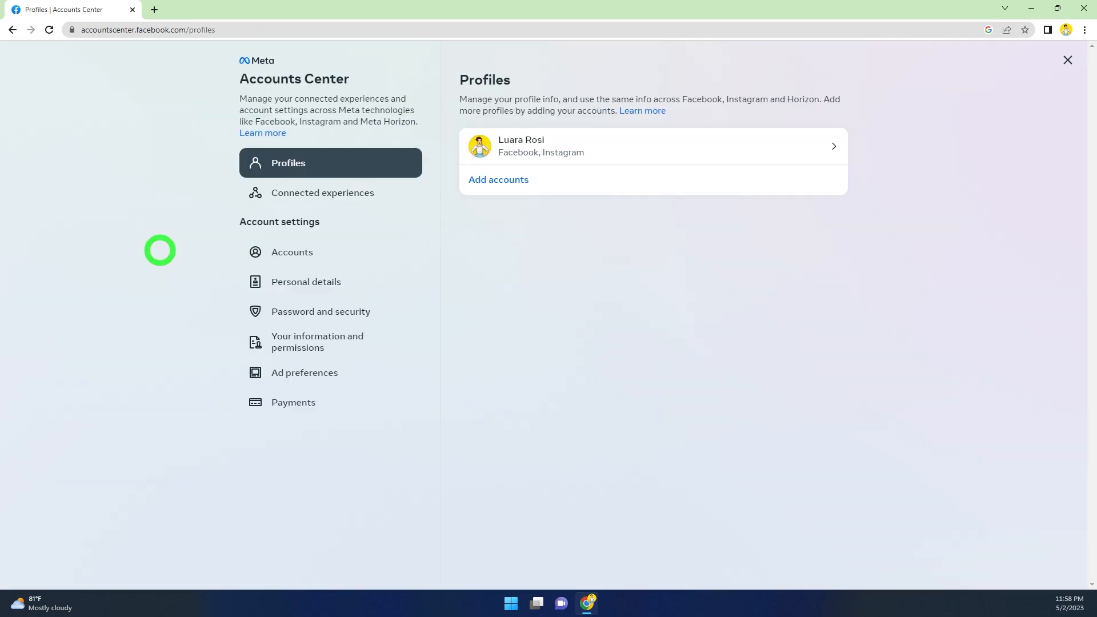
mouse_move(306, 281)
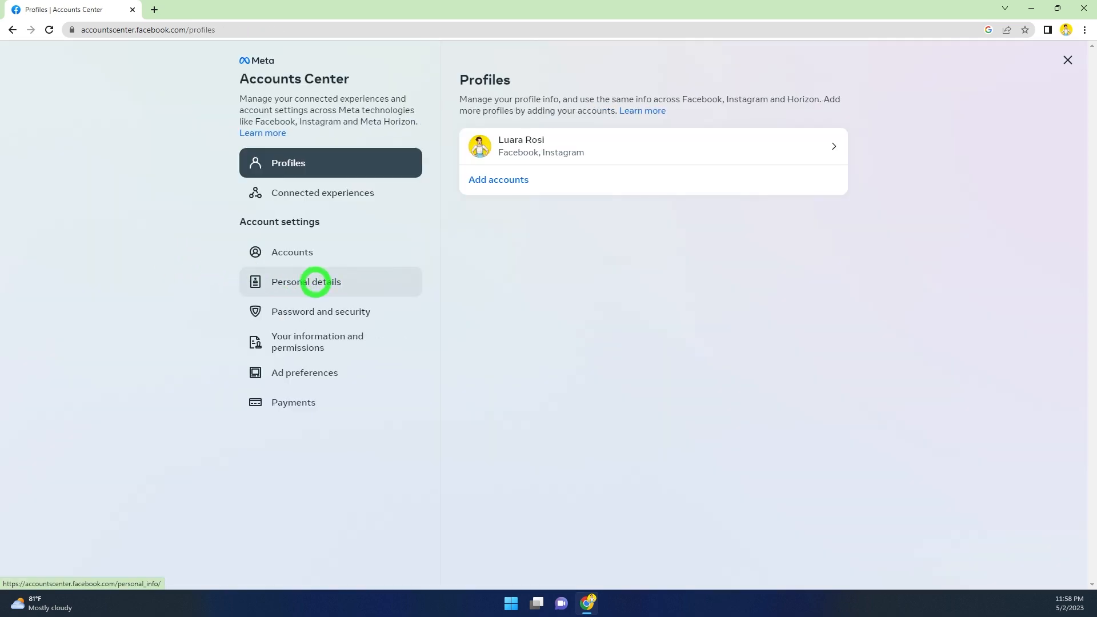
- Go to Personal details, Account ownership and control, Deactivation or deletion, and pick the Facebook profile
click(306, 281)
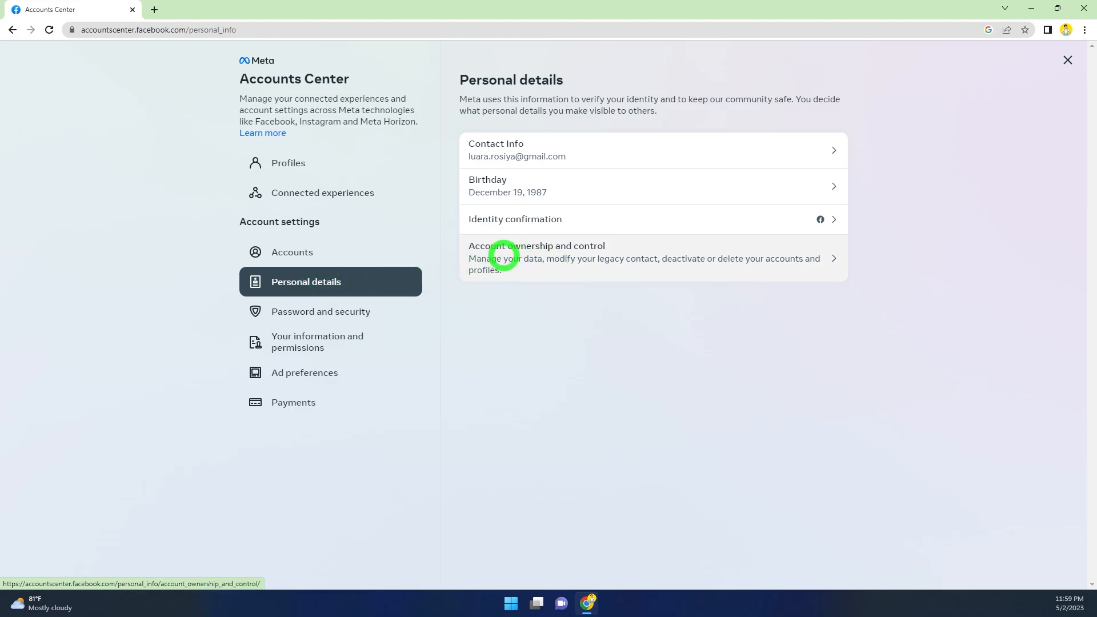
mouse_move(520, 255)
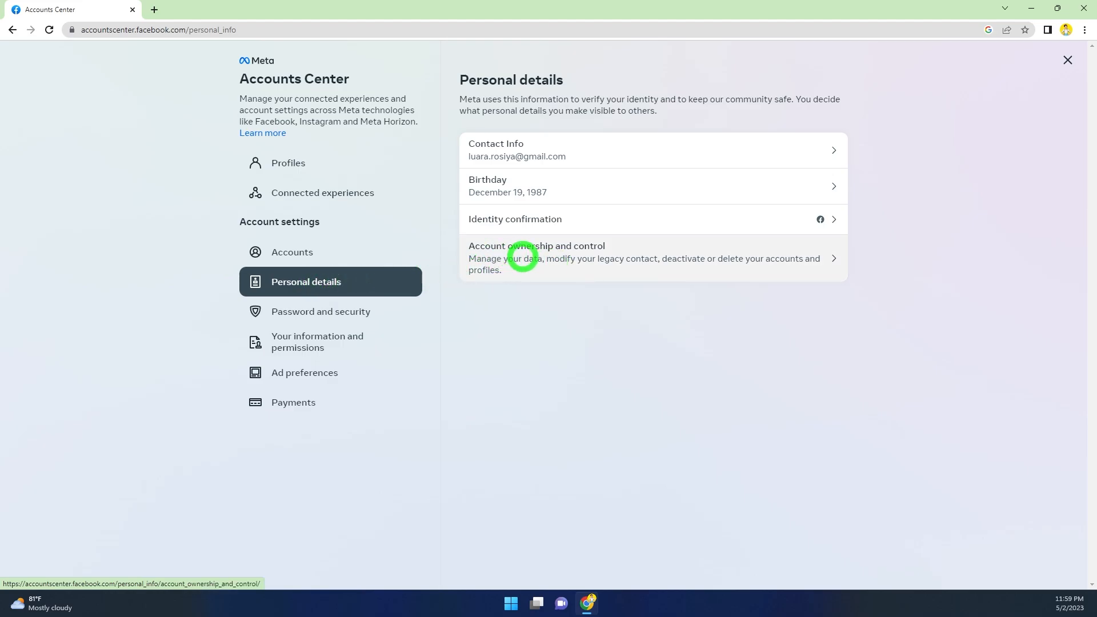
click(535, 258)
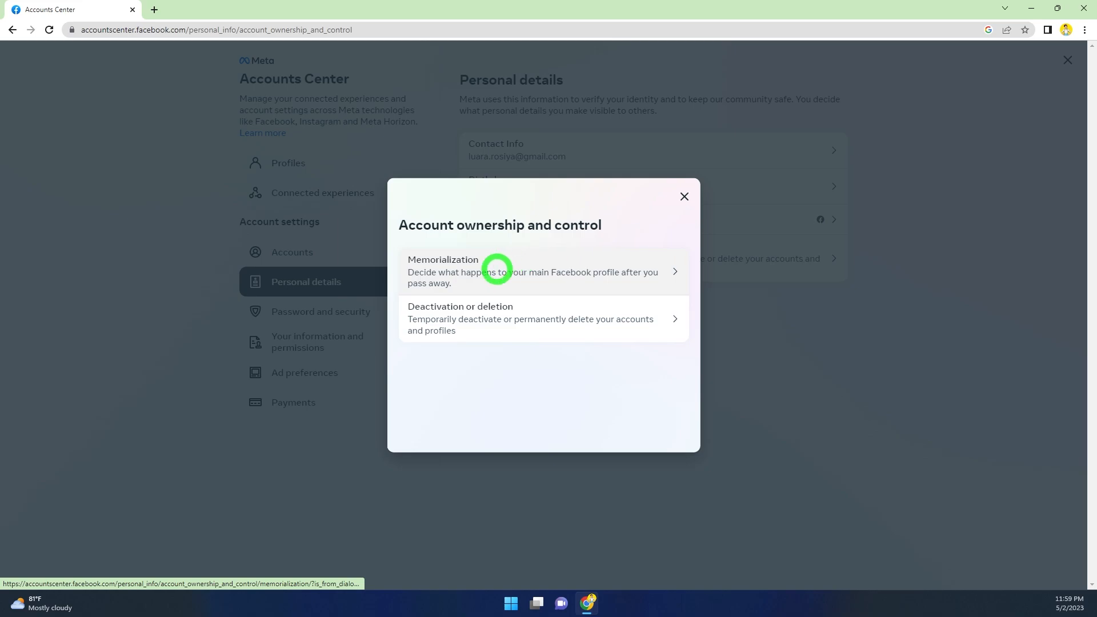
mouse_move(479, 324)
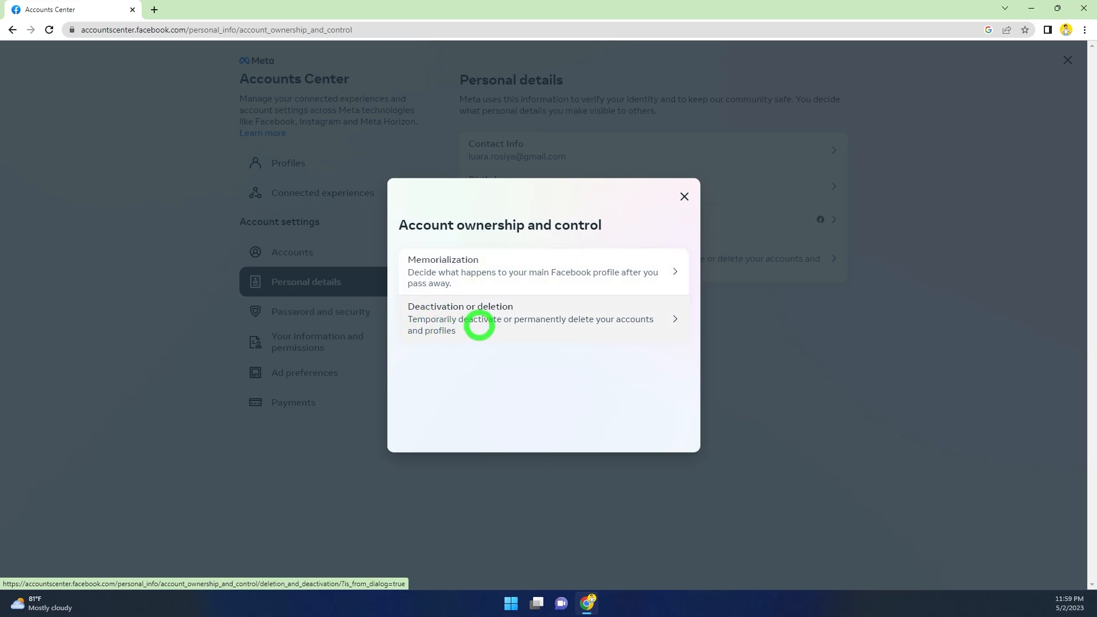
click(529, 318)
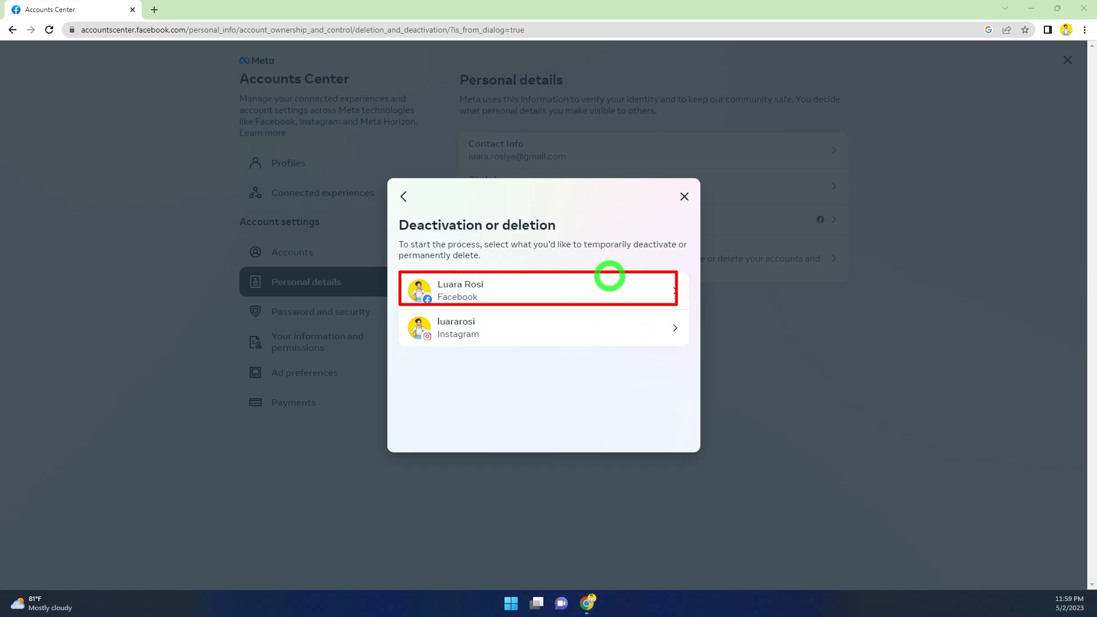
click(538, 290)
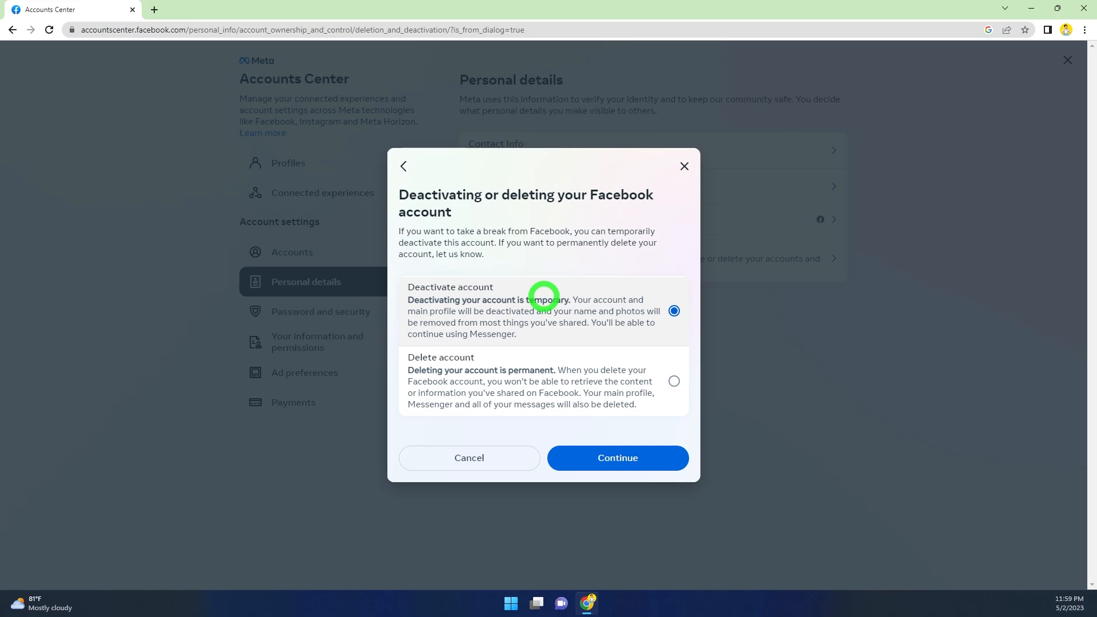
mouse_move(393, 268)
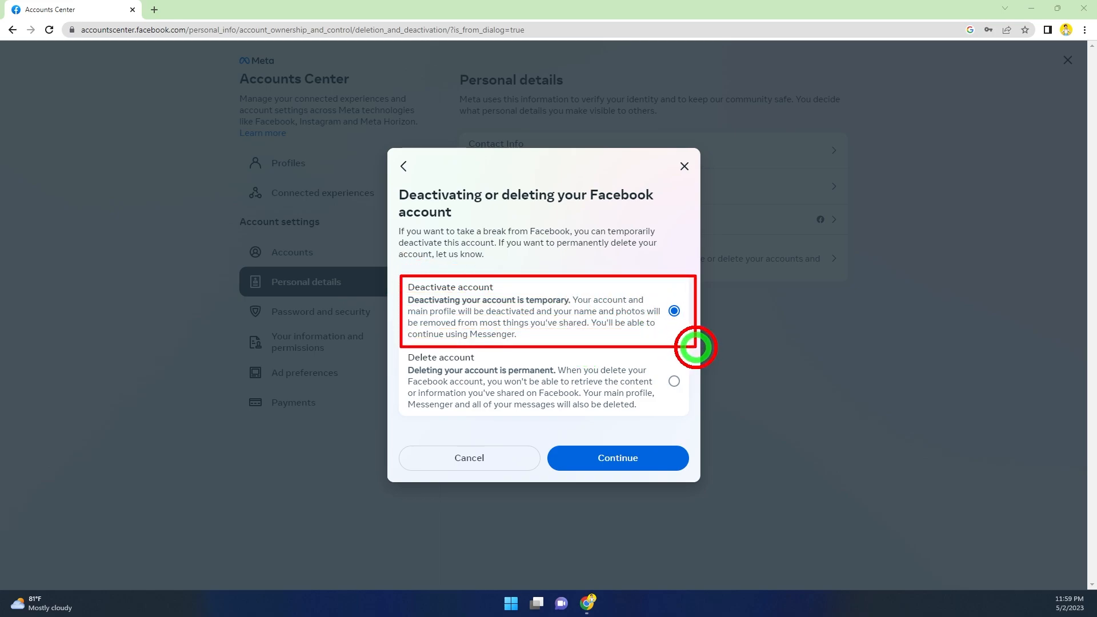
mouse_move(444, 304)
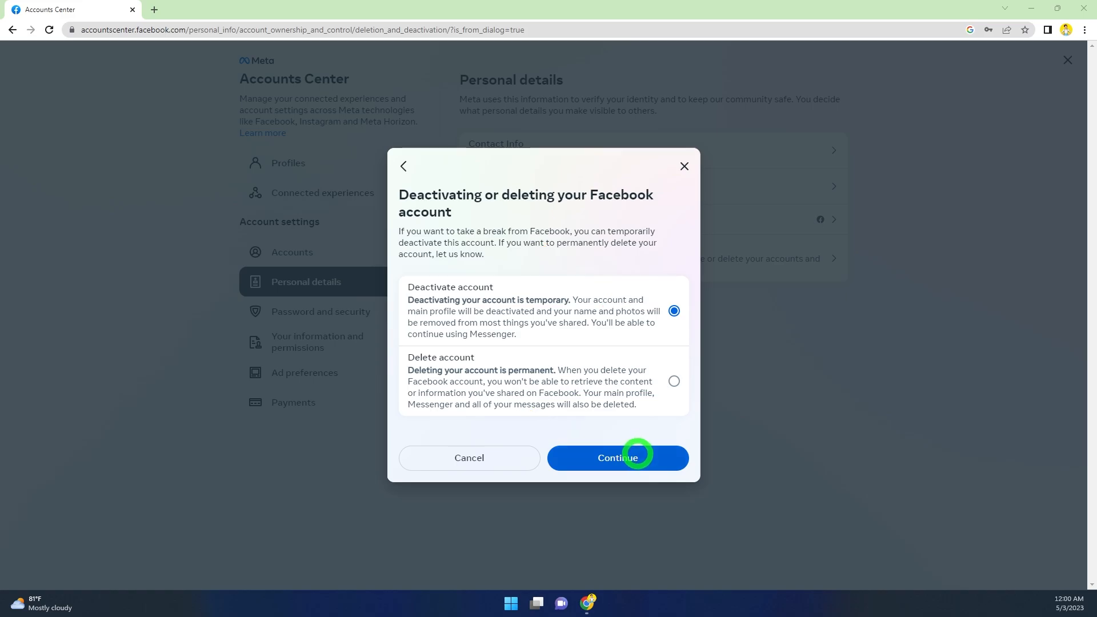
- Continue with 'Deactivate account' selected as the option
click(616, 458)
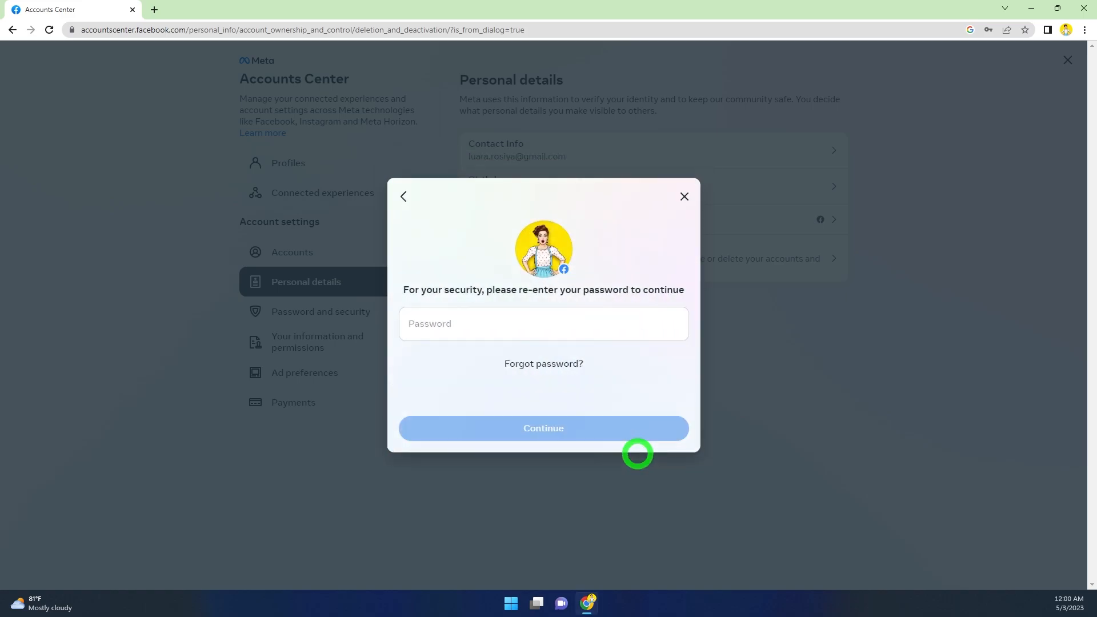
mouse_move(512, 295)
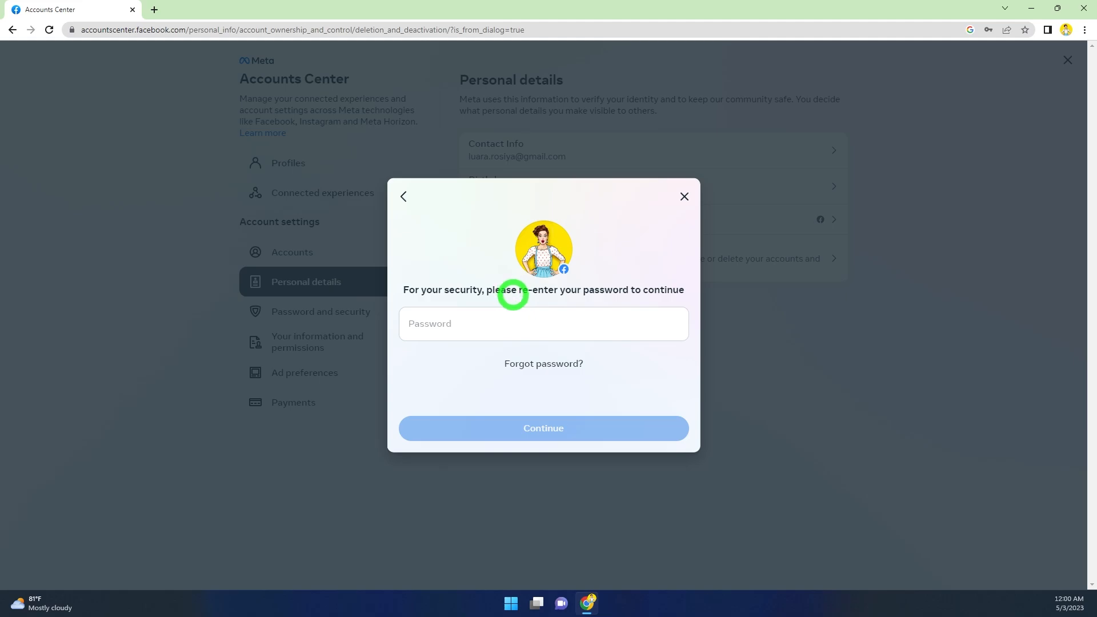
- Enter the account password and submit it to verify identity
click(543, 323)
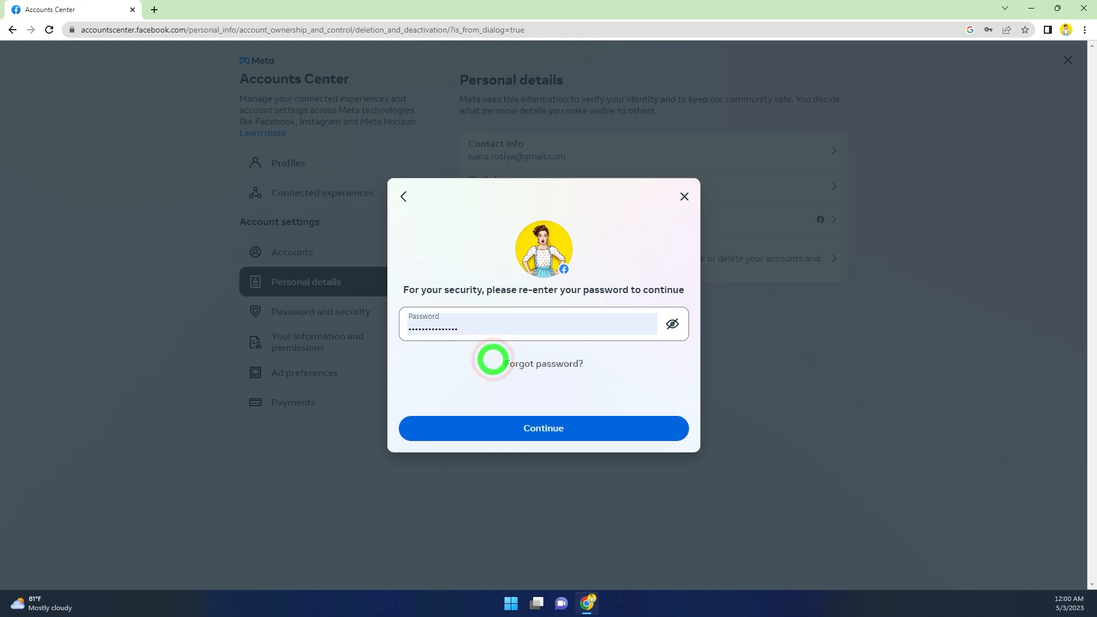
click(543, 427)
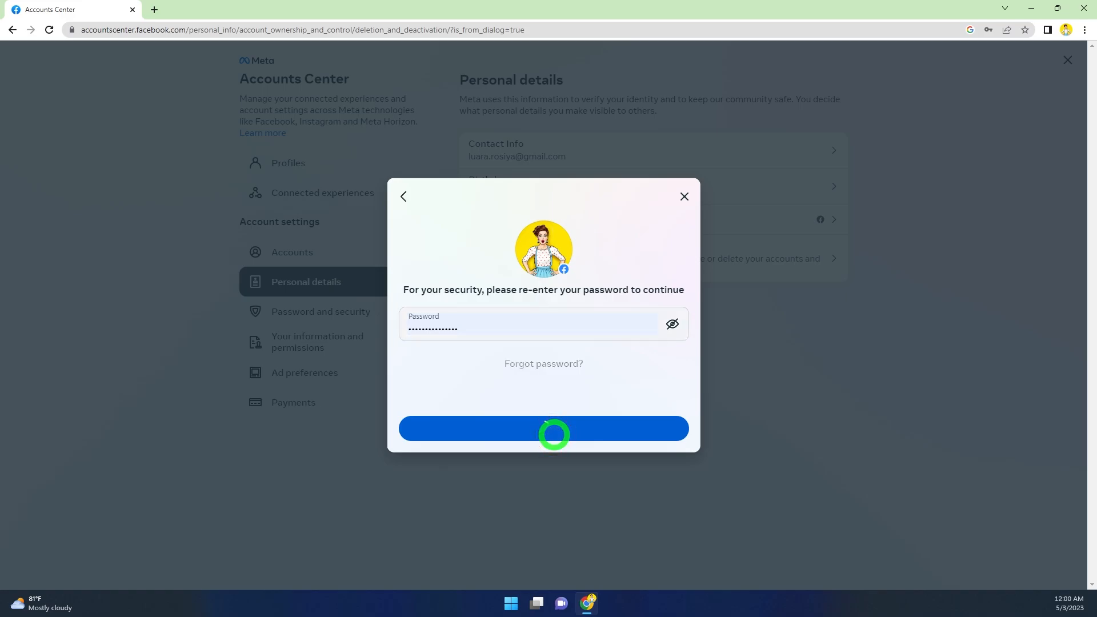
click(543, 428)
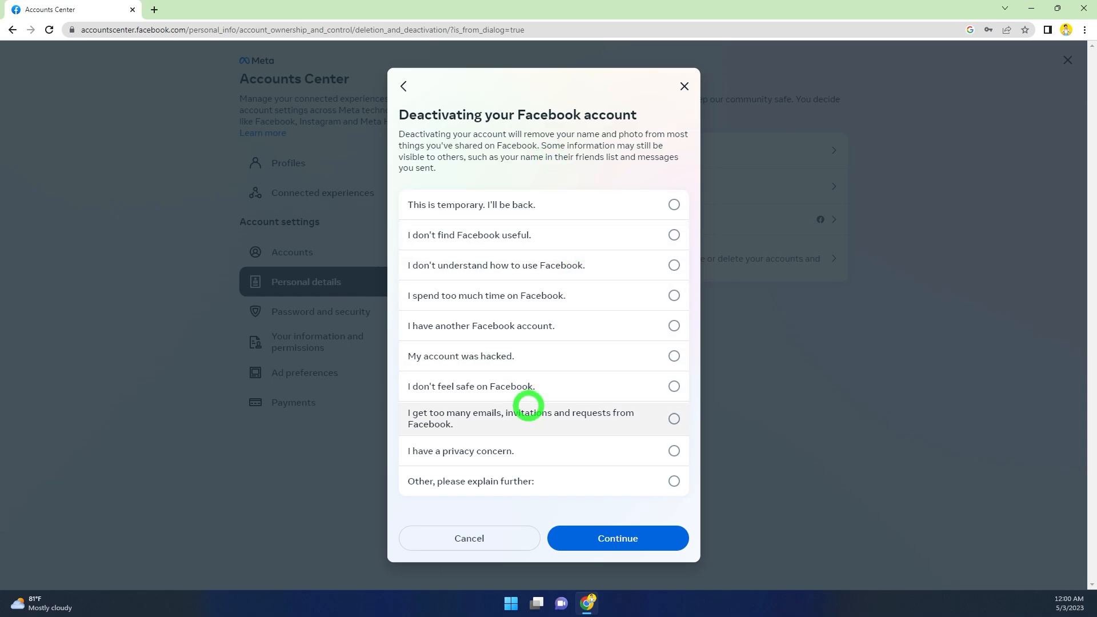
mouse_move(633, 325)
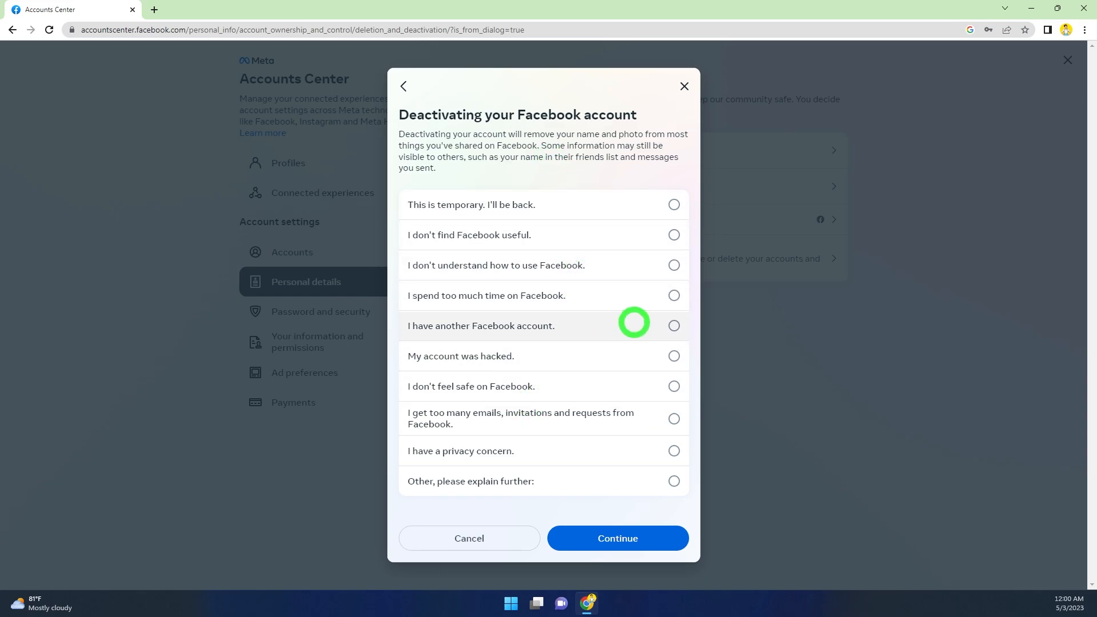
- Select 'I have another Facebook account.' as the reason and continue
click(672, 325)
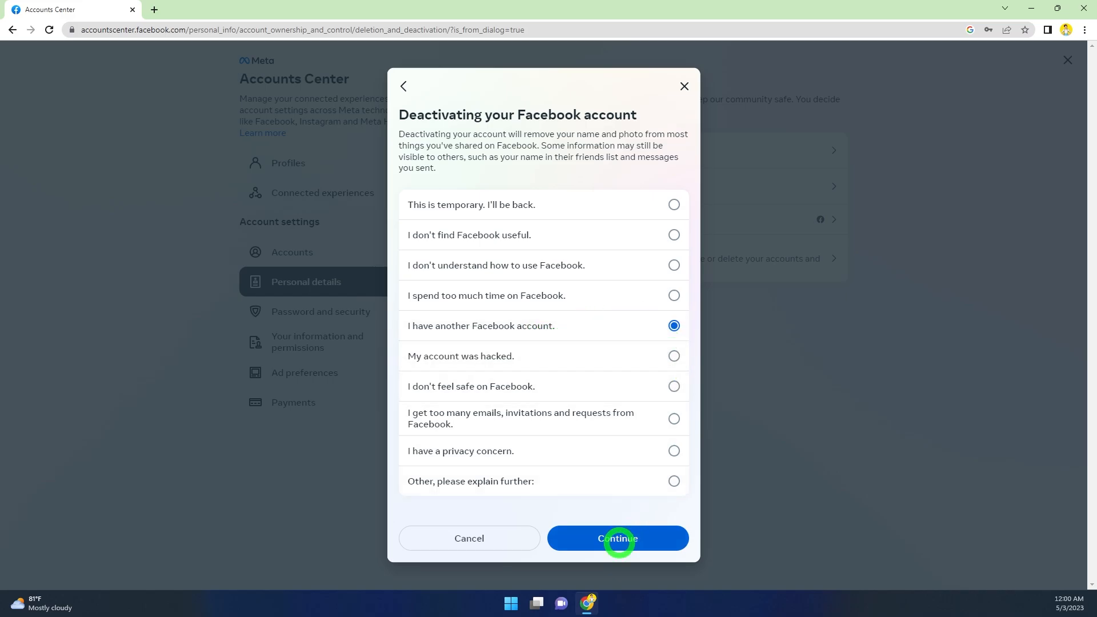
click(617, 538)
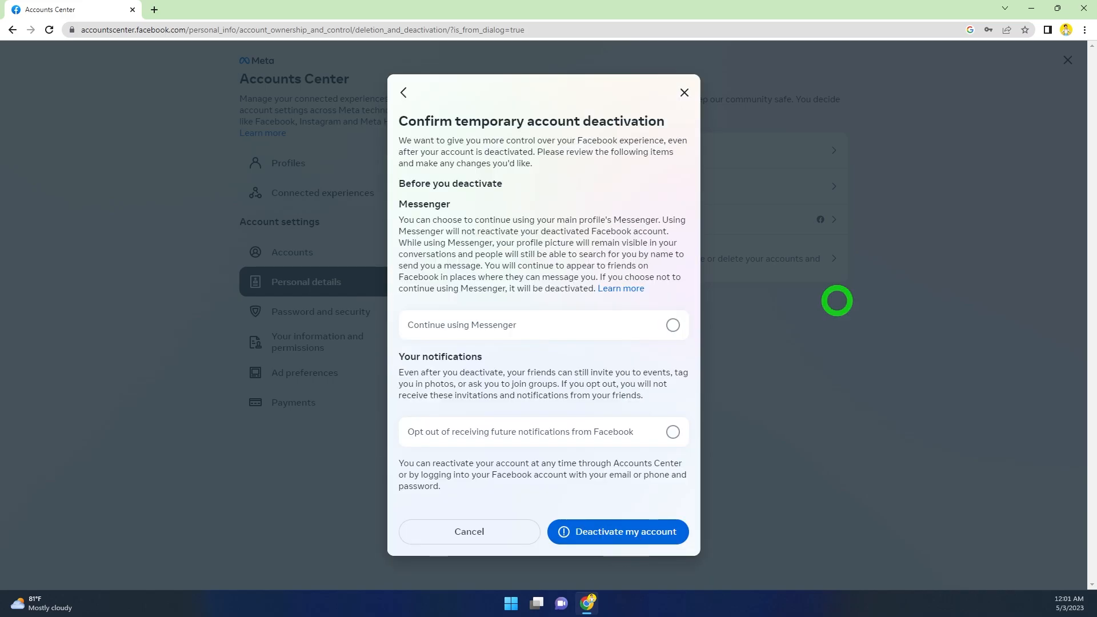
mouse_move(636, 255)
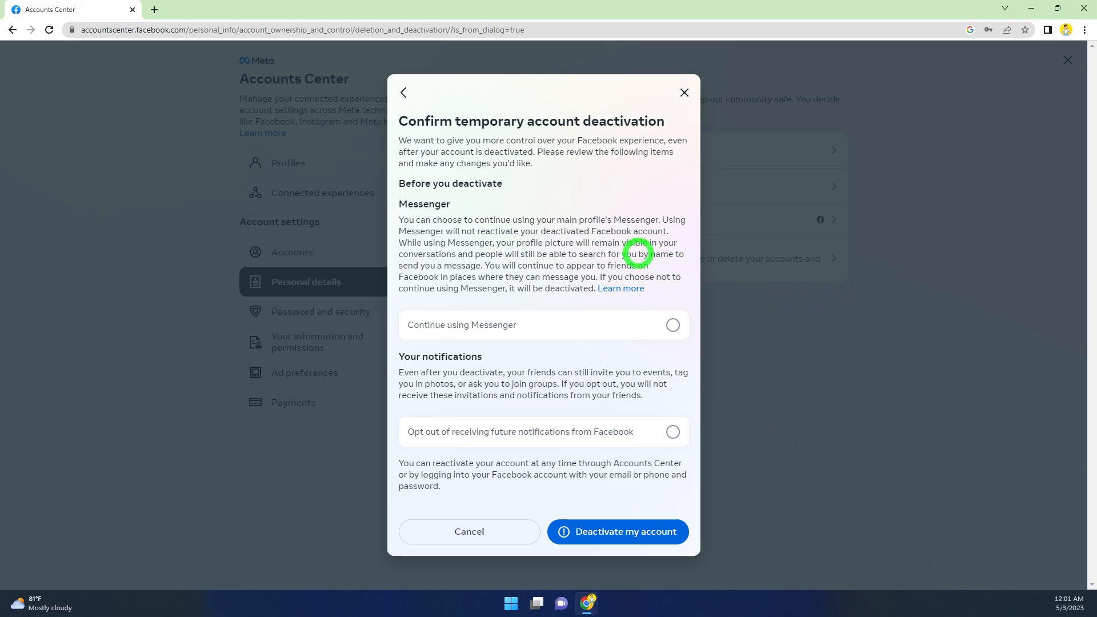
mouse_move(675, 294)
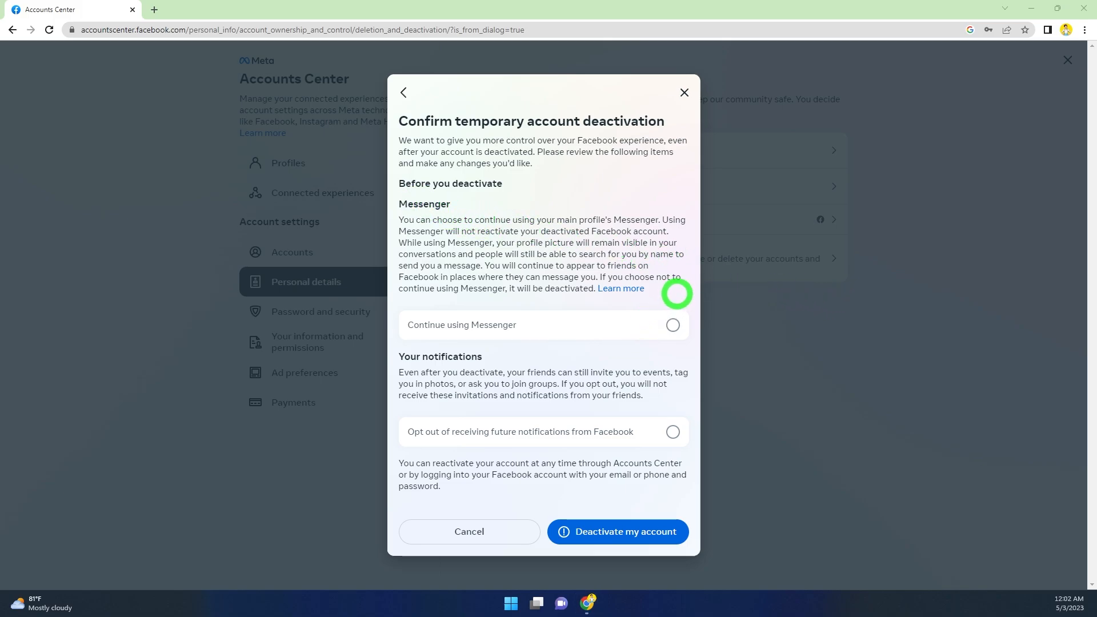
mouse_move(588, 342)
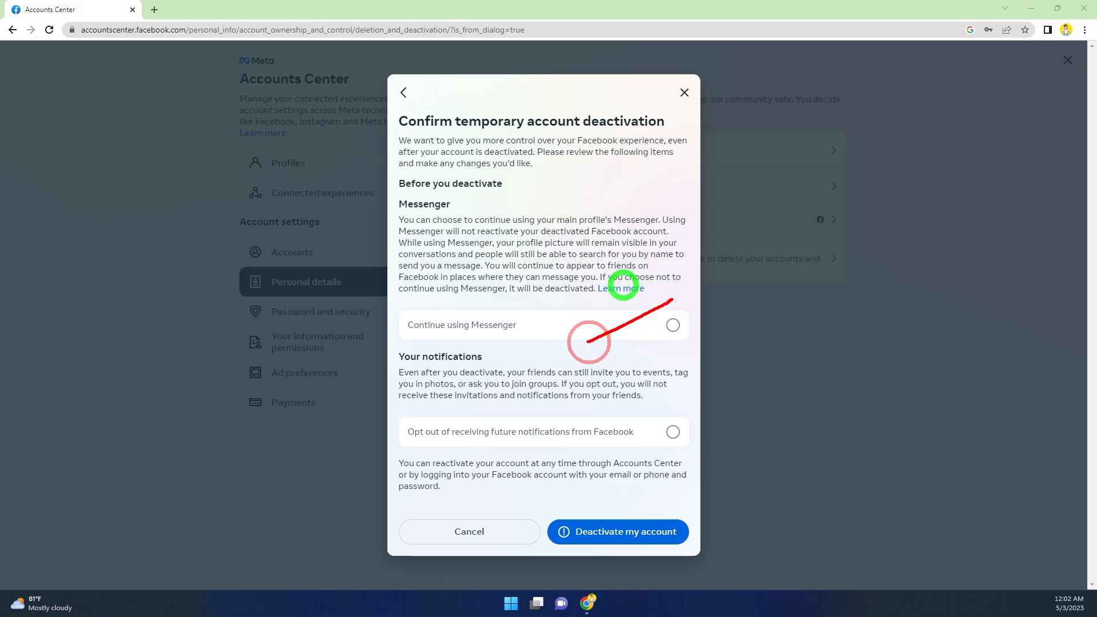
mouse_move(720, 306)
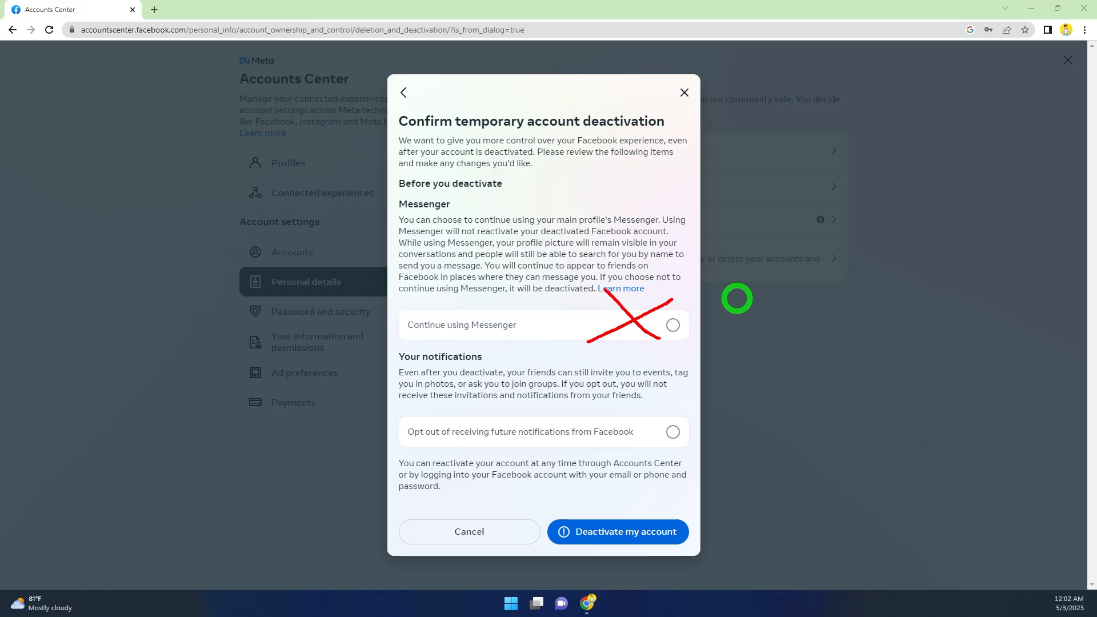
mouse_move(746, 258)
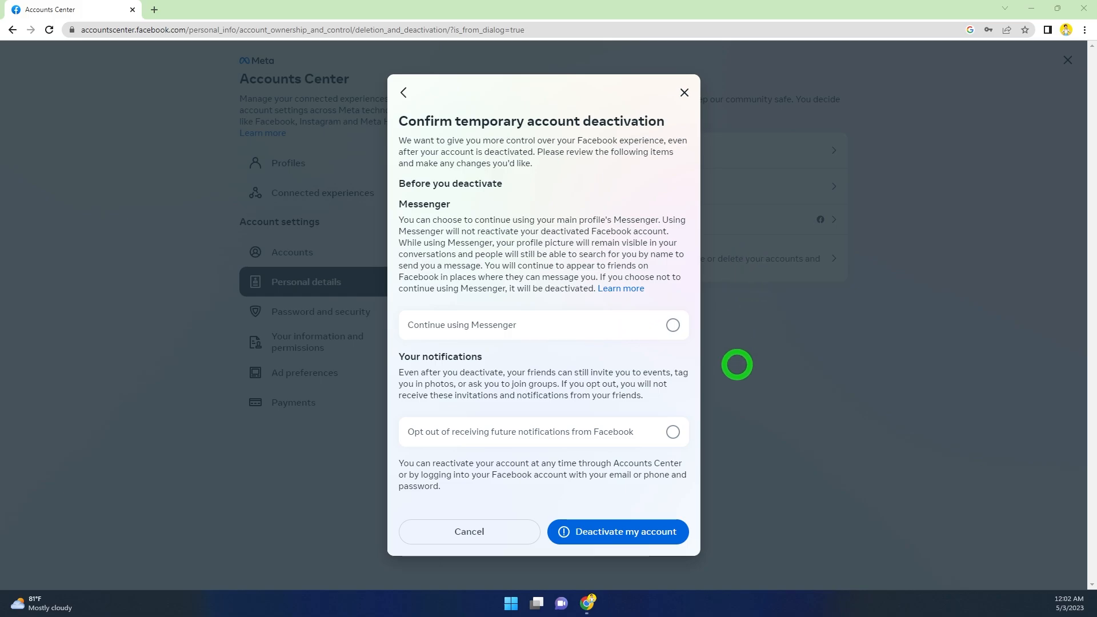
mouse_move(558, 404)
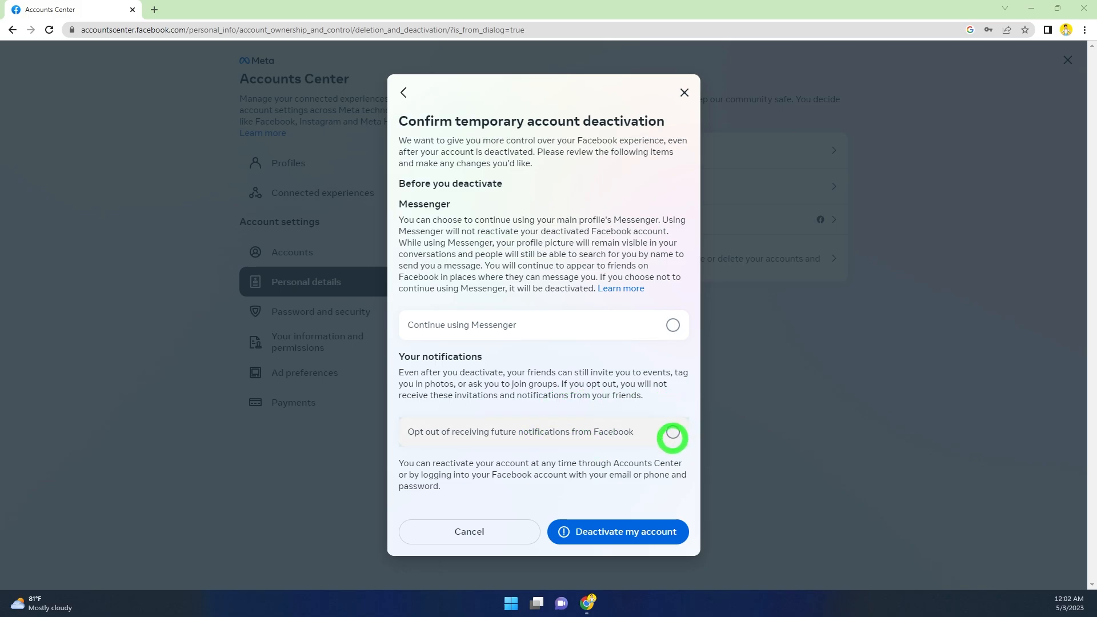
- Opt out of future Facebook notifications, leave Messenger unchecked, and confirm deactivation
click(672, 440)
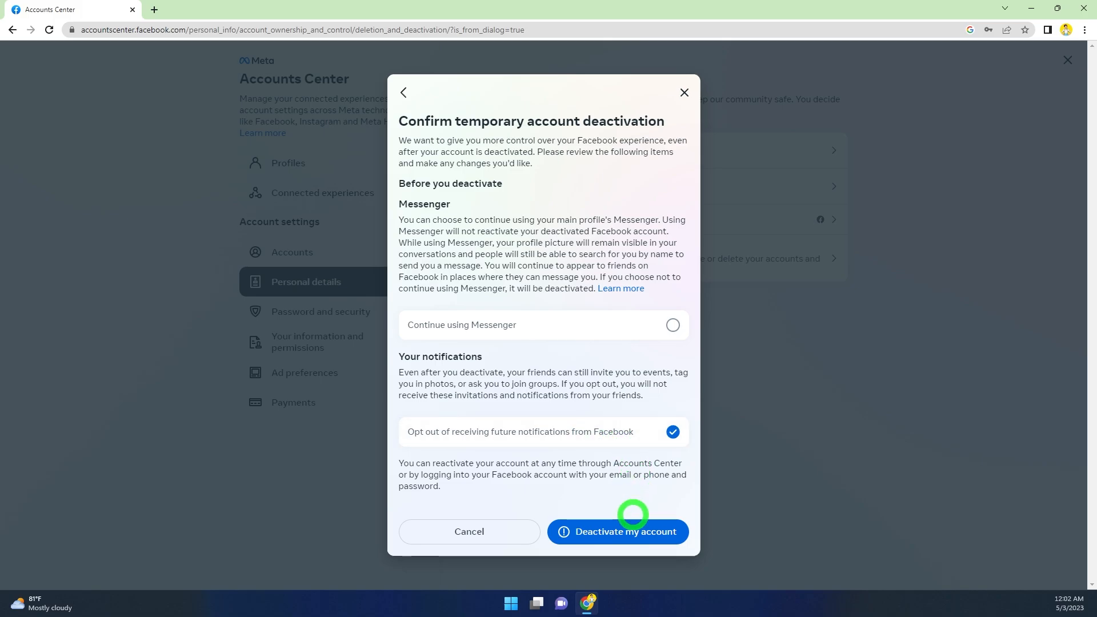
mouse_move(617, 532)
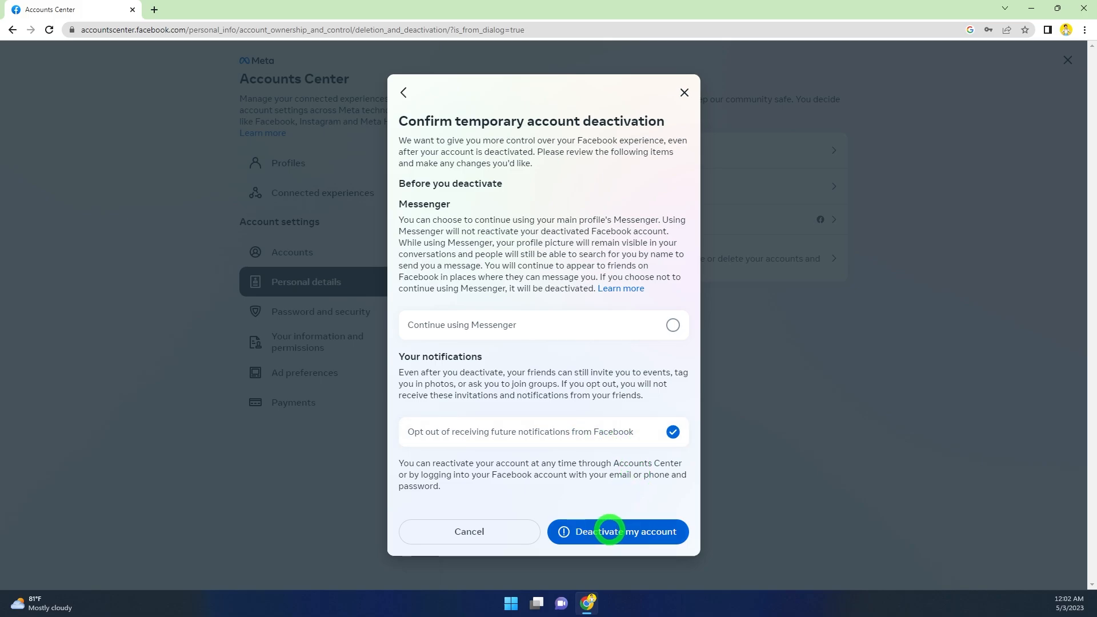
click(616, 530)
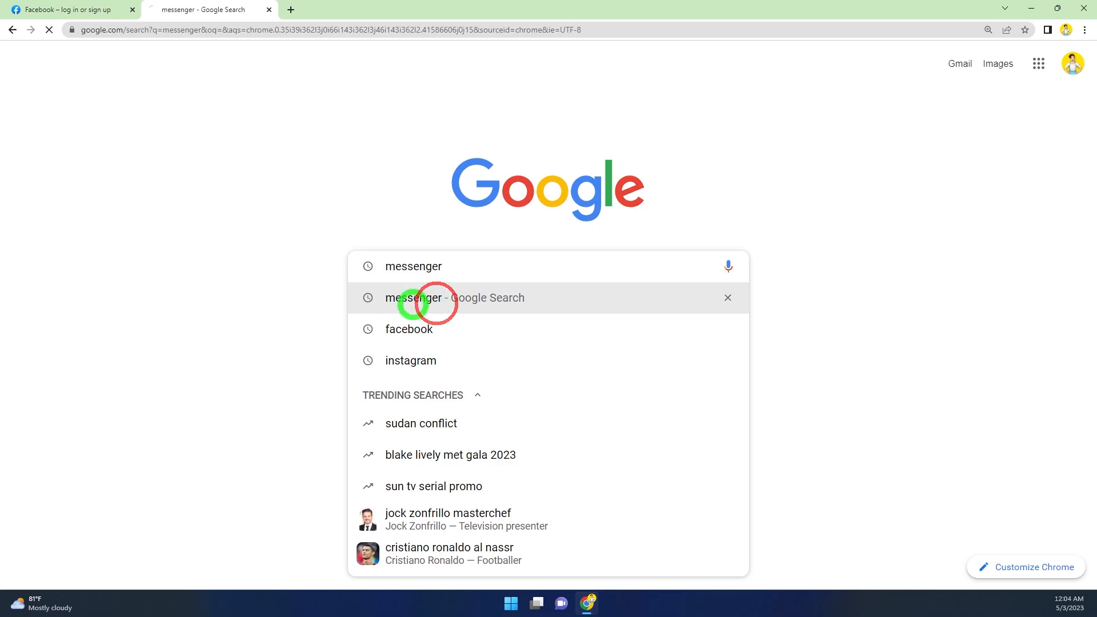
- Search Google for 'messenger' to reach the logged-out messenger.com page
click(414, 297)
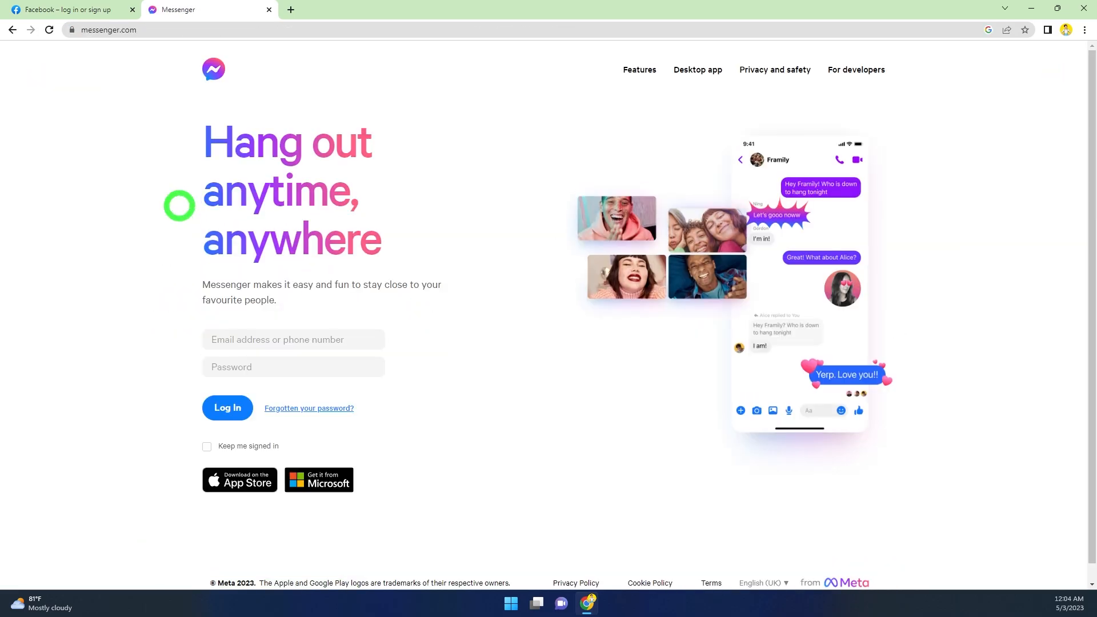